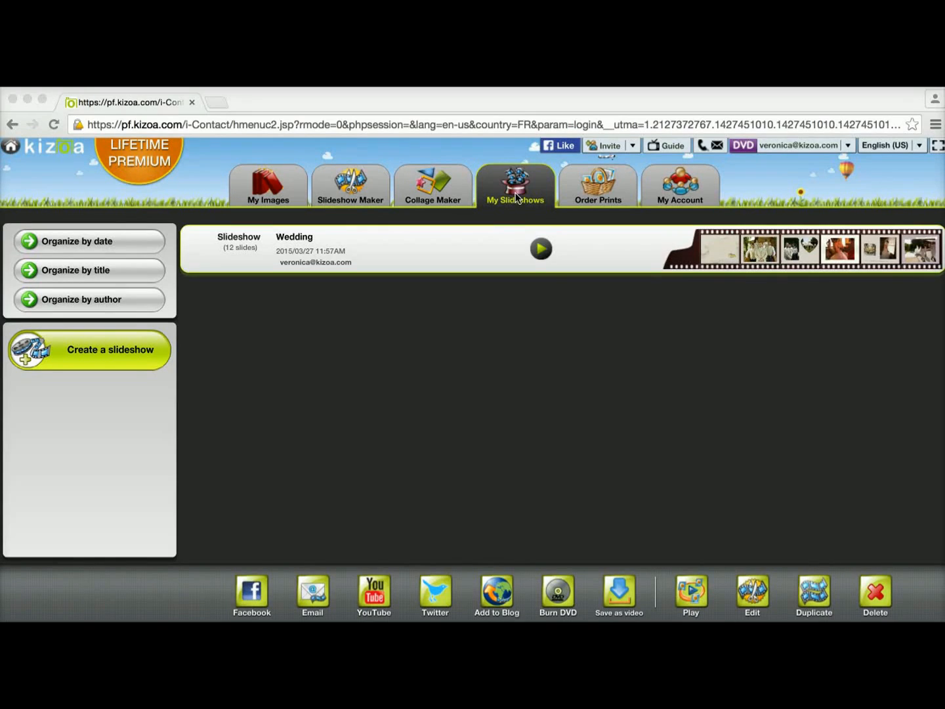
{"action": "mouse_move", "coordinate": [521, 412]}
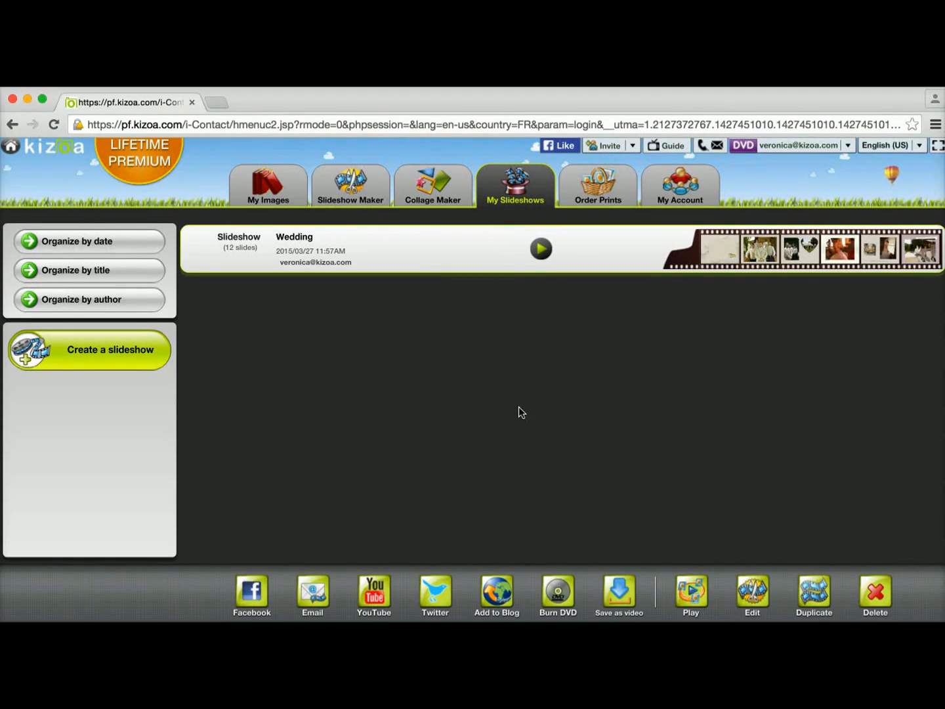
{"action": "mouse_move", "coordinate": [613, 554]}
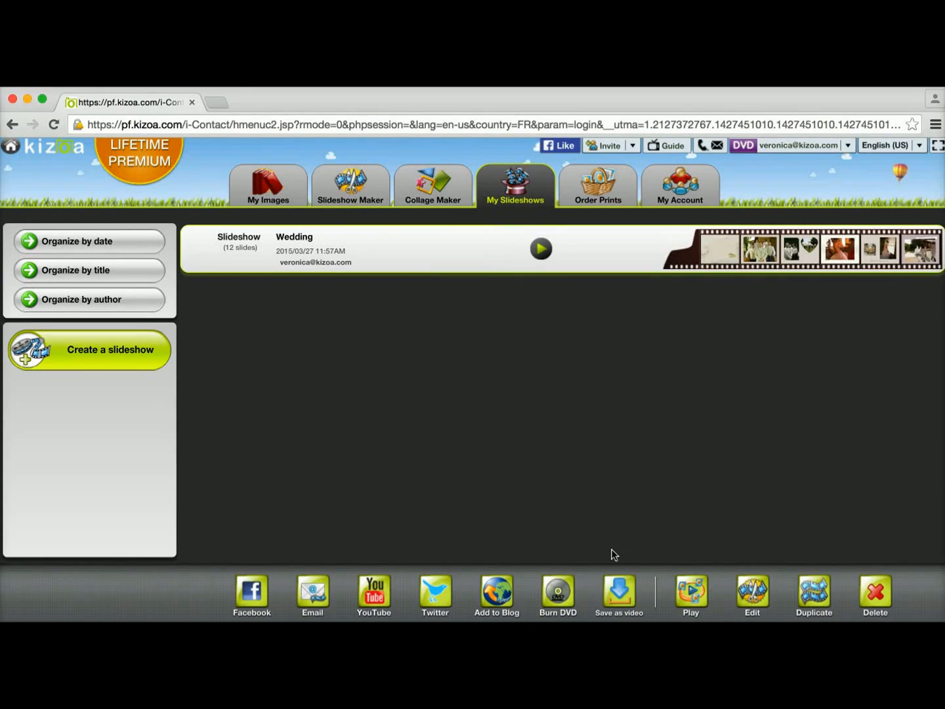
Open Save as video for the Wedding slideshow, keeping MP4 at 800x600
{"action": "left_click", "coordinate": [618, 594]}
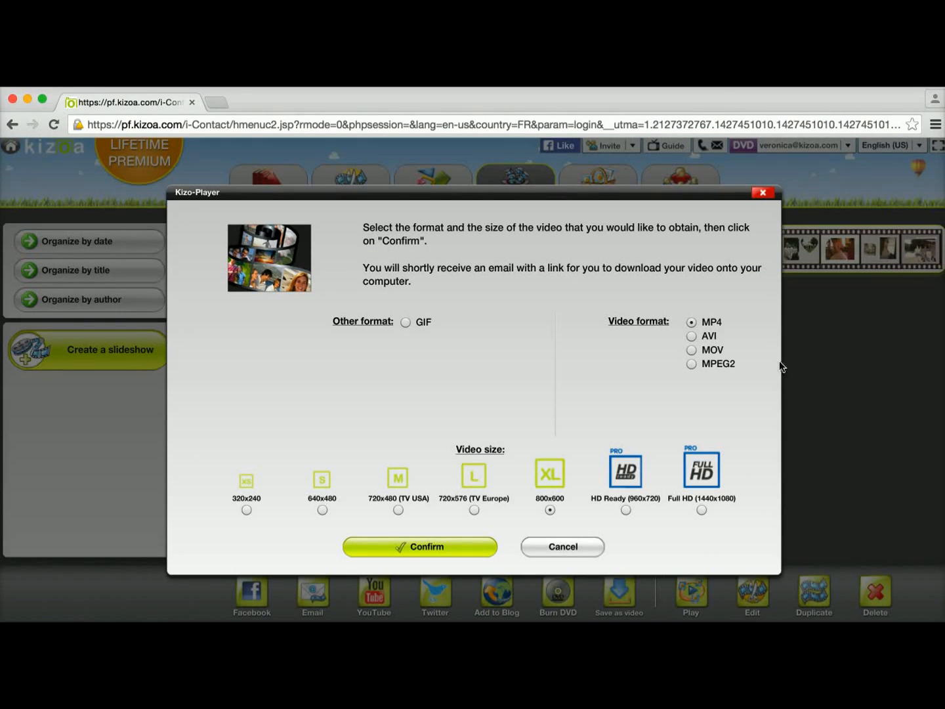
{"action": "mouse_move", "coordinate": [668, 358]}
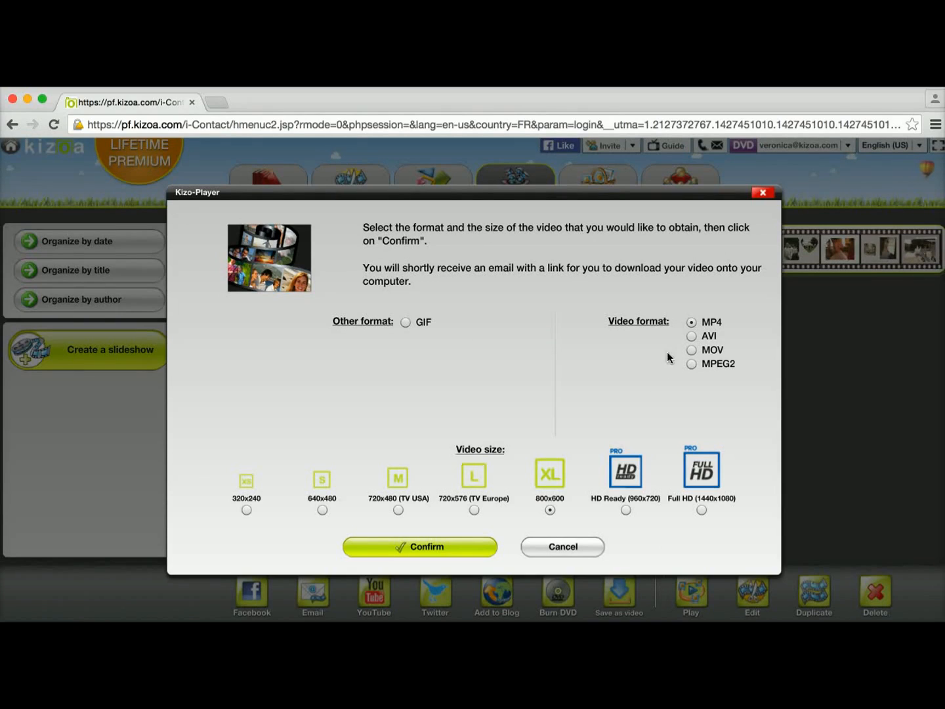
{"action": "mouse_move", "coordinate": [681, 327]}
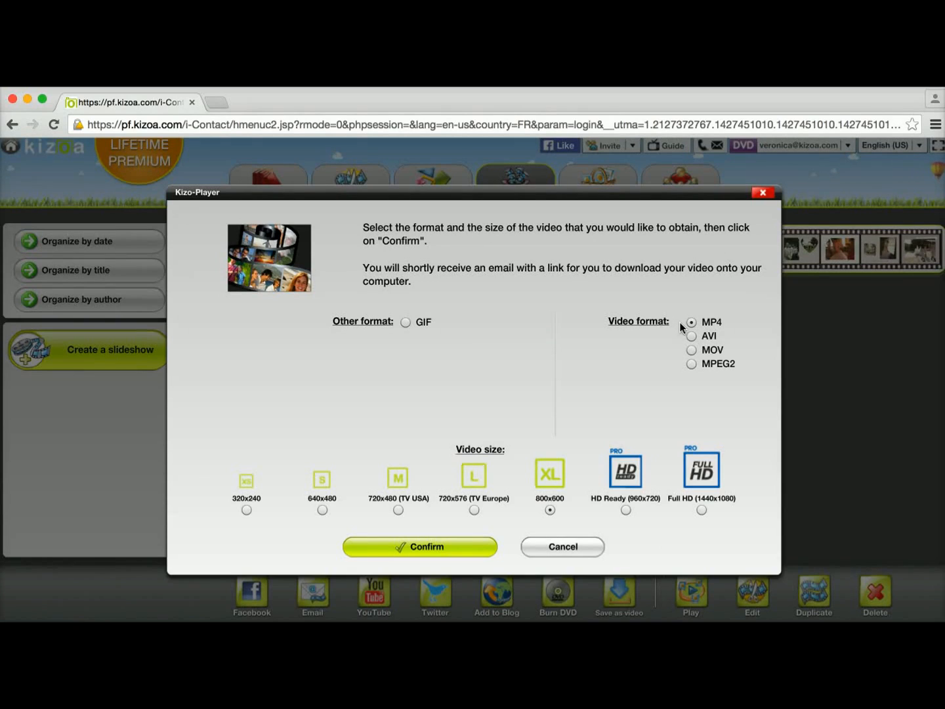
{"action": "mouse_move", "coordinate": [500, 429]}
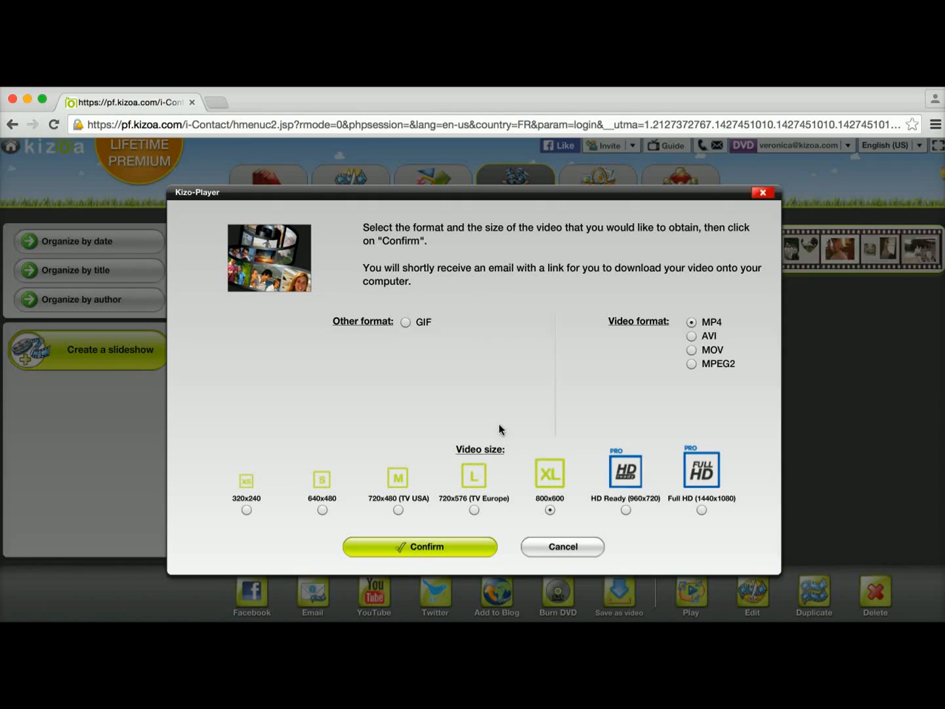
{"action": "mouse_move", "coordinate": [586, 469]}
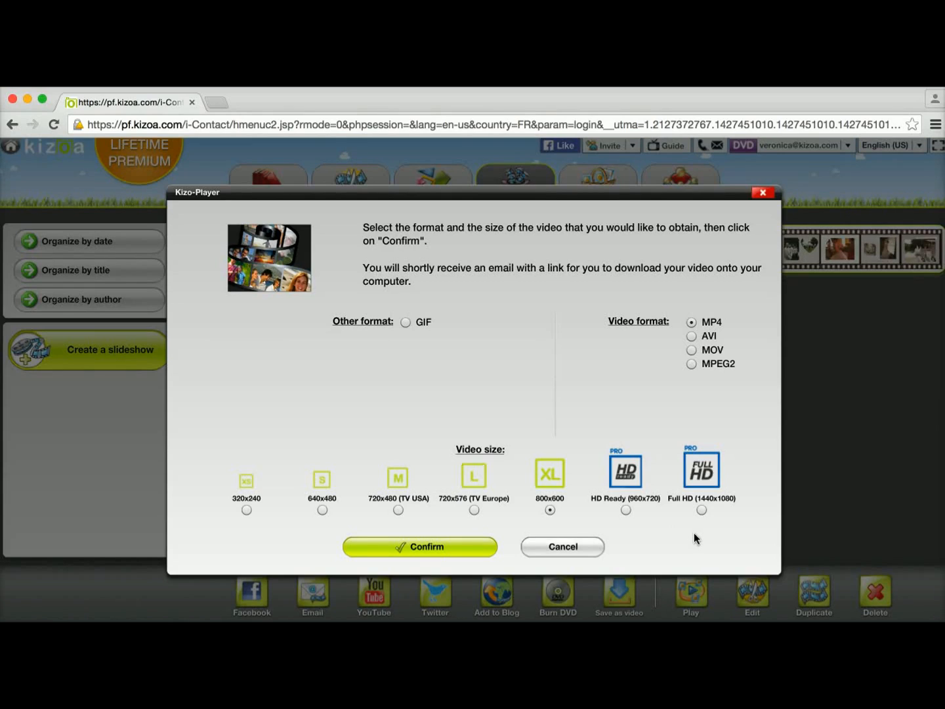
{"action": "mouse_move", "coordinate": [686, 510]}
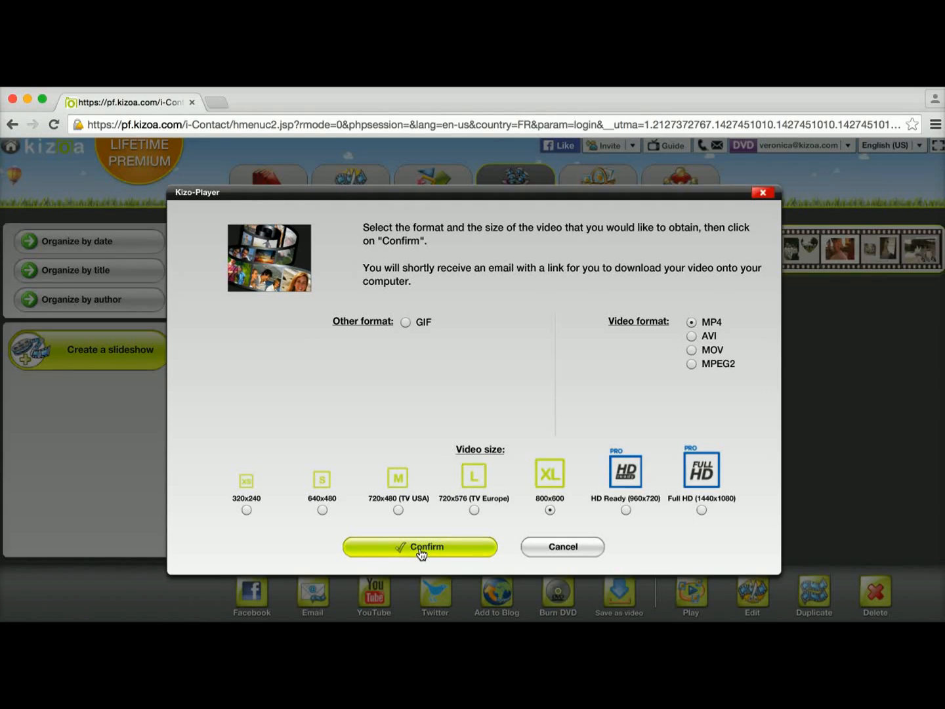
Confirm the MP4 800x600 video request and dismiss the request-received message
{"action": "left_click", "coordinate": [419, 546]}
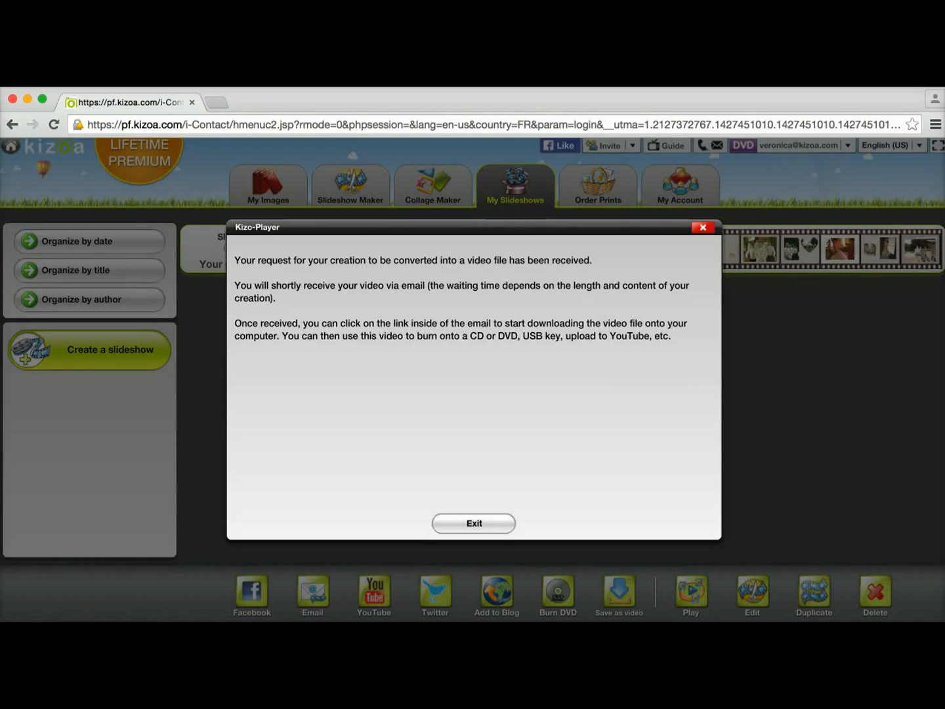
{"action": "mouse_move", "coordinate": [506, 372]}
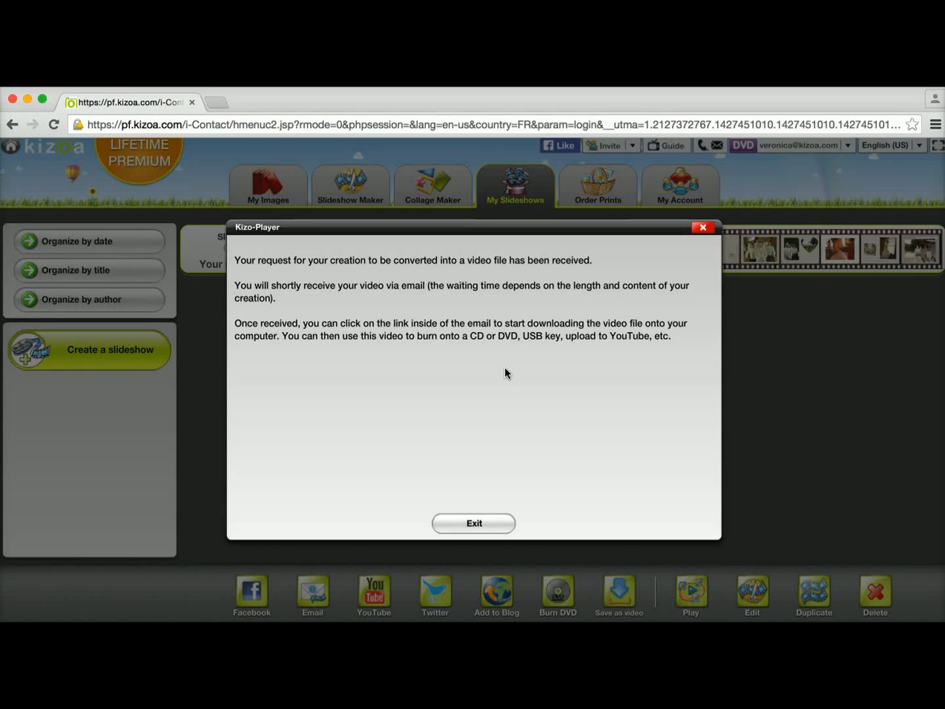
{"action": "mouse_move", "coordinate": [694, 238]}
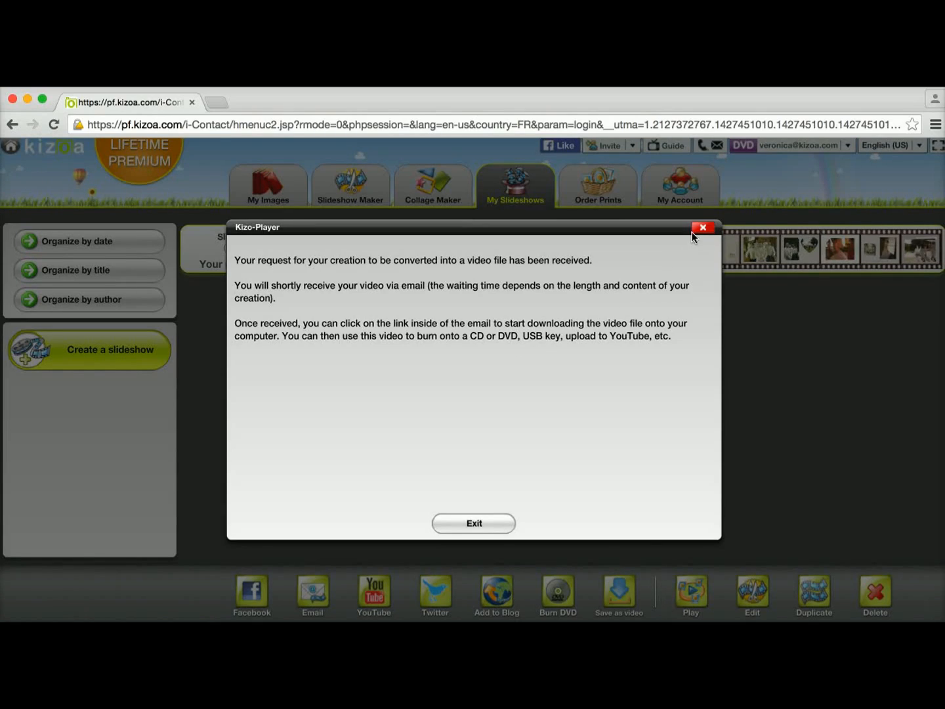
{"action": "left_click", "coordinate": [702, 227]}
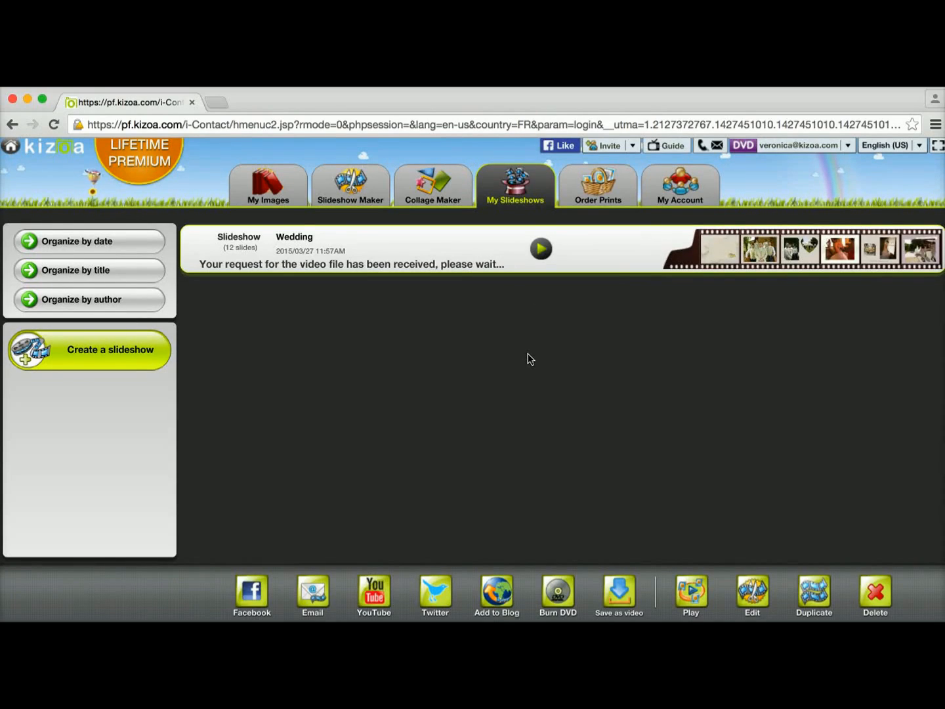
{"action": "mouse_move", "coordinate": [671, 200]}
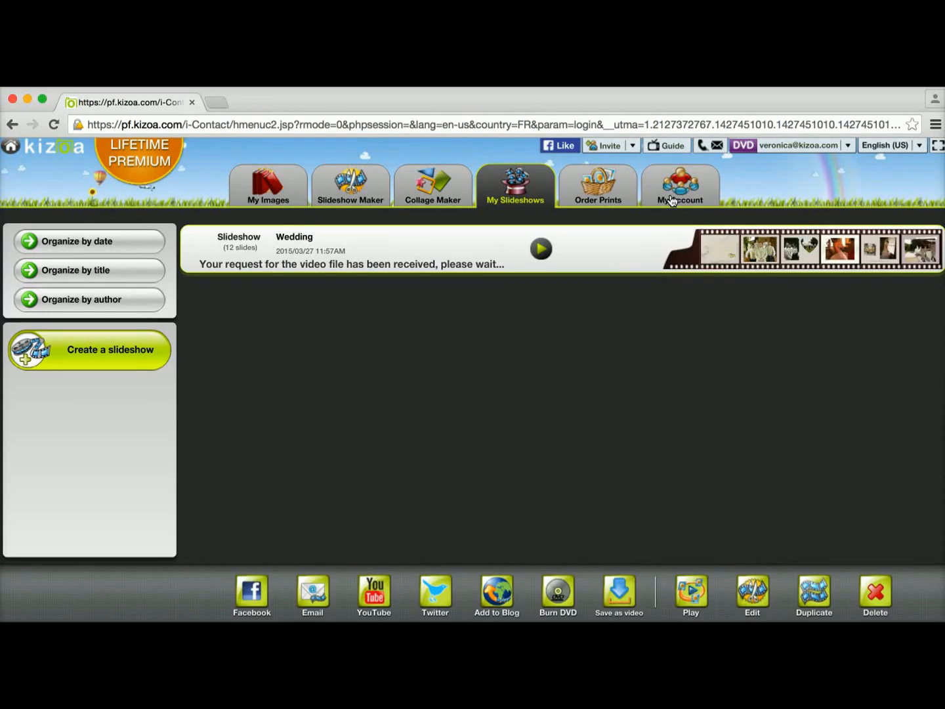
Show My Account > My orders to view the Wedding MP4 800x600 request status
{"action": "left_click", "coordinate": [680, 186]}
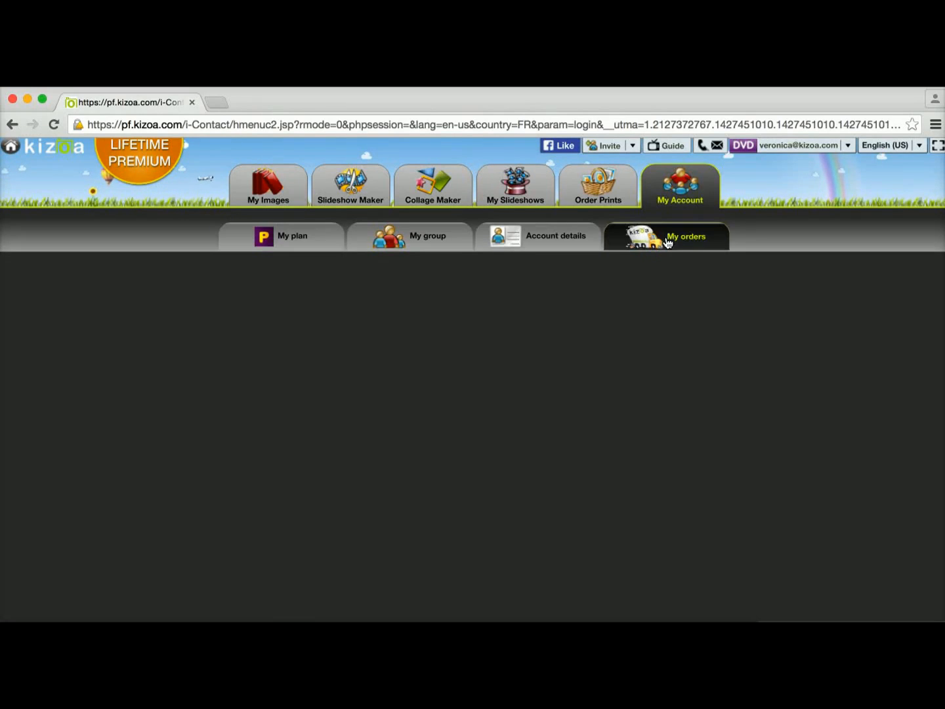
{"action": "left_click", "coordinate": [686, 236]}
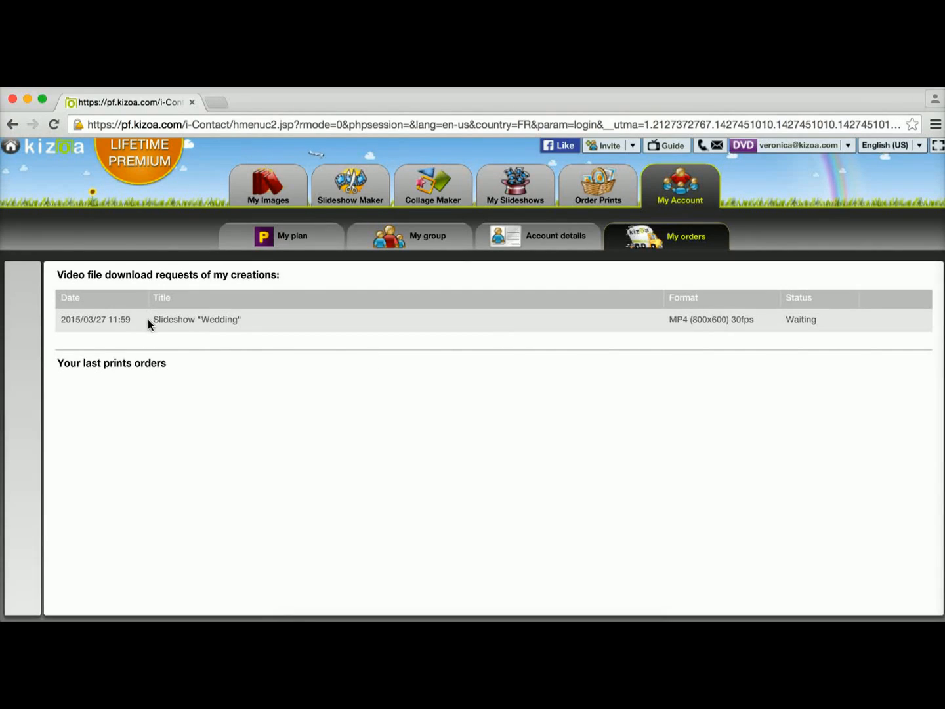
{"action": "mouse_move", "coordinate": [212, 328]}
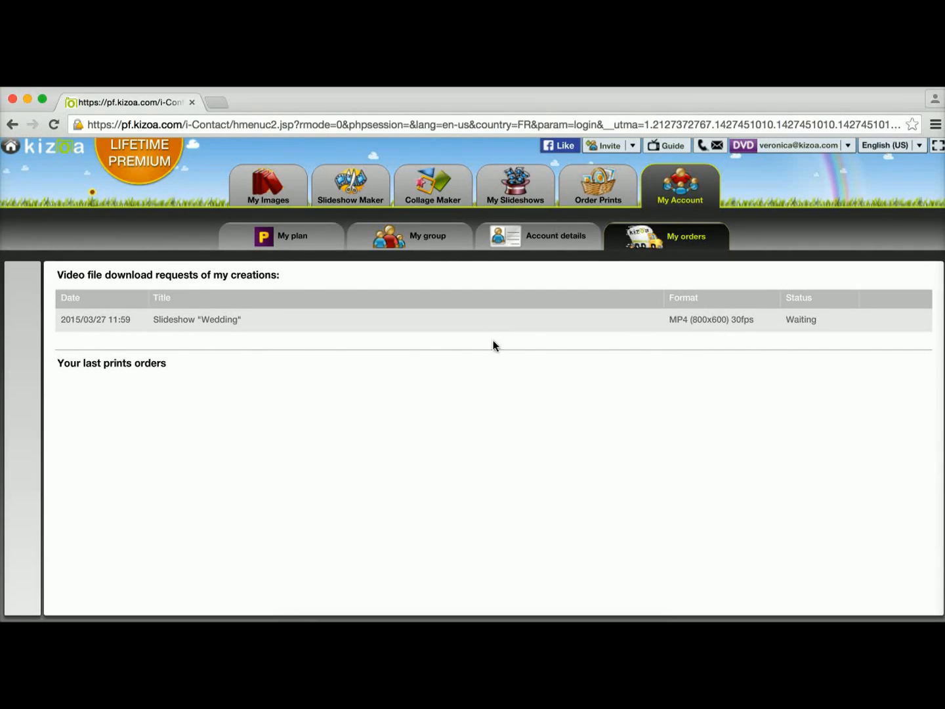
{"action": "mouse_move", "coordinate": [220, 331]}
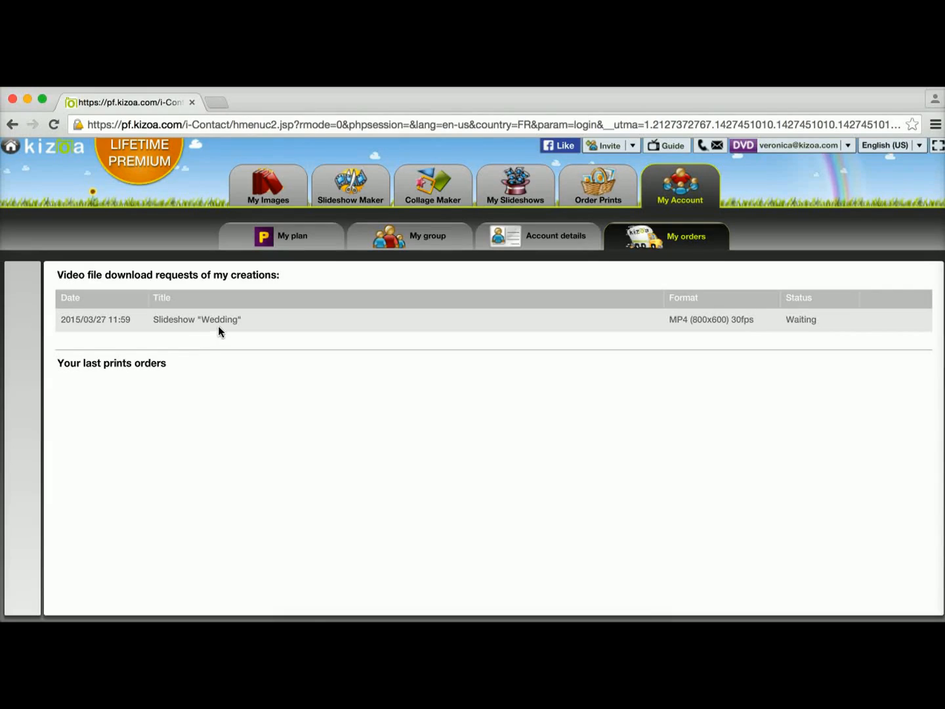
{"action": "mouse_move", "coordinate": [798, 333]}
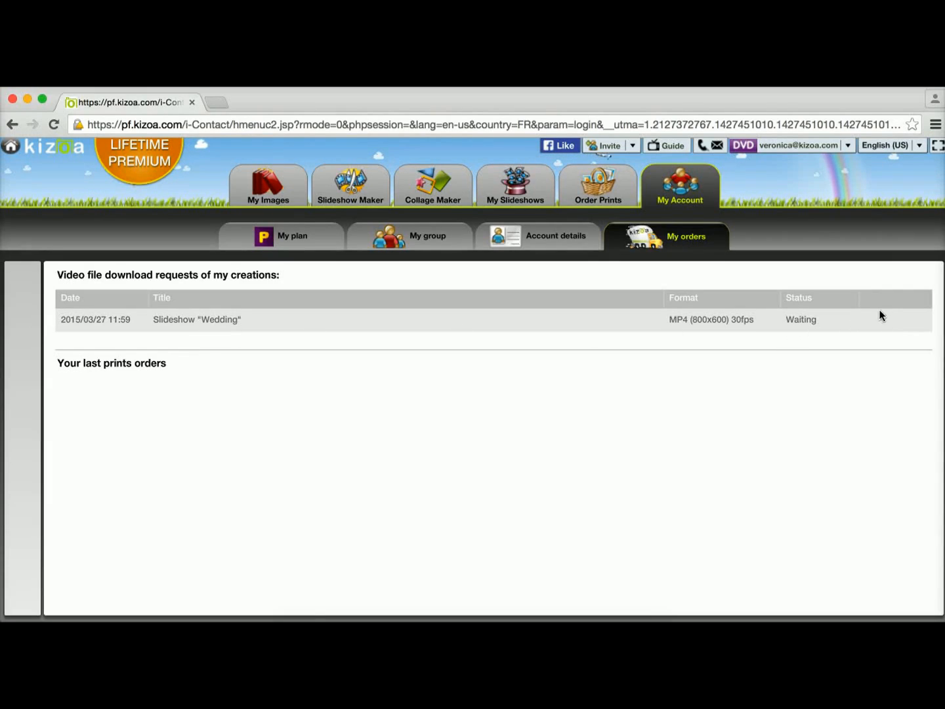
{"action": "mouse_move", "coordinate": [892, 340]}
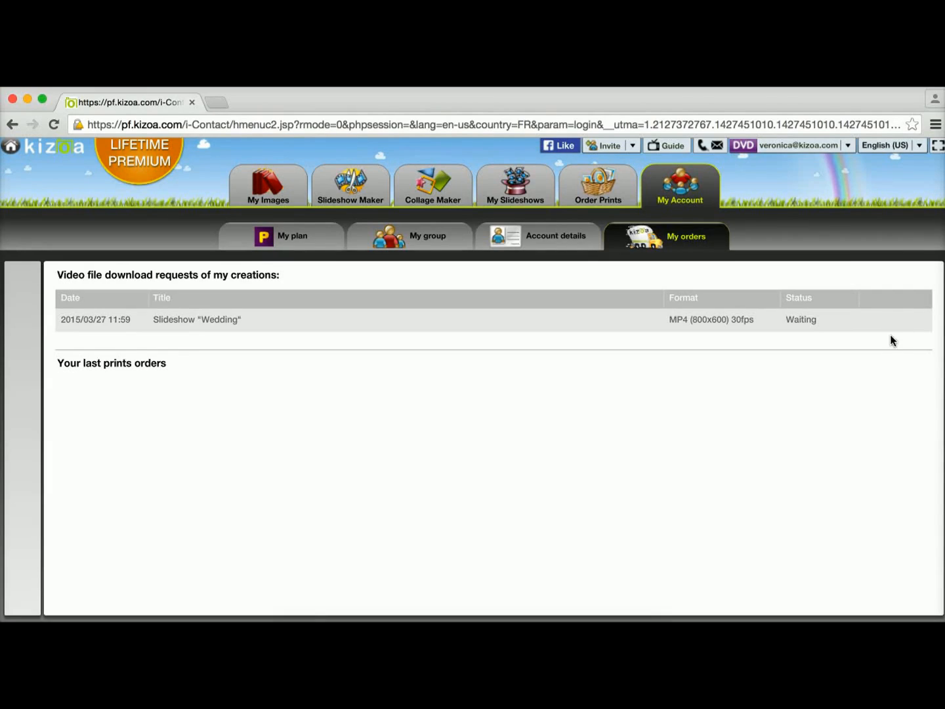
{"action": "mouse_move", "coordinate": [440, 406]}
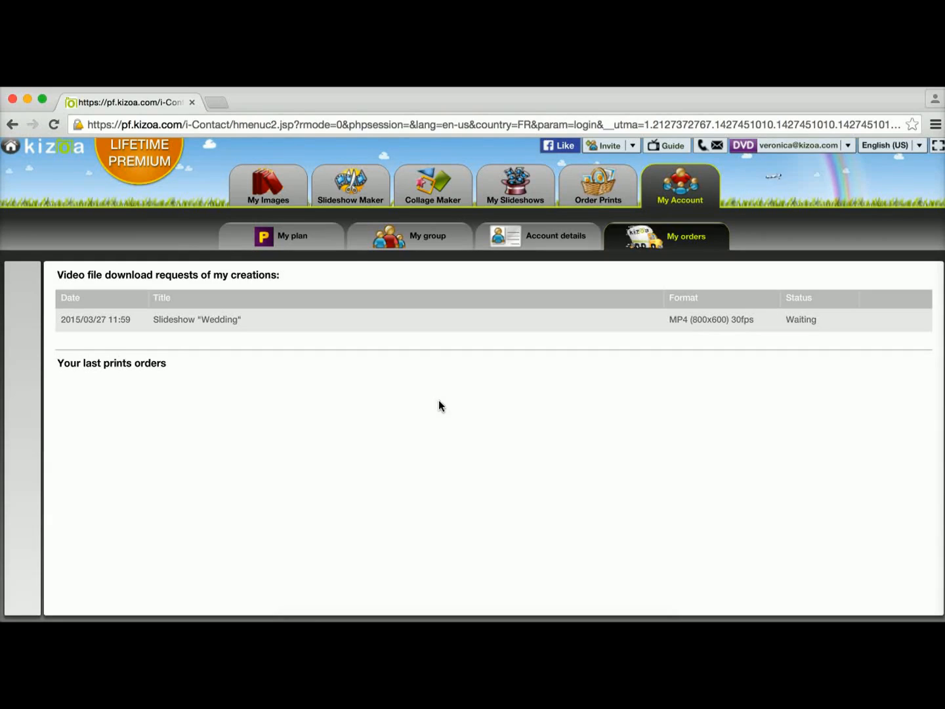
{"action": "mouse_move", "coordinate": [462, 423]}
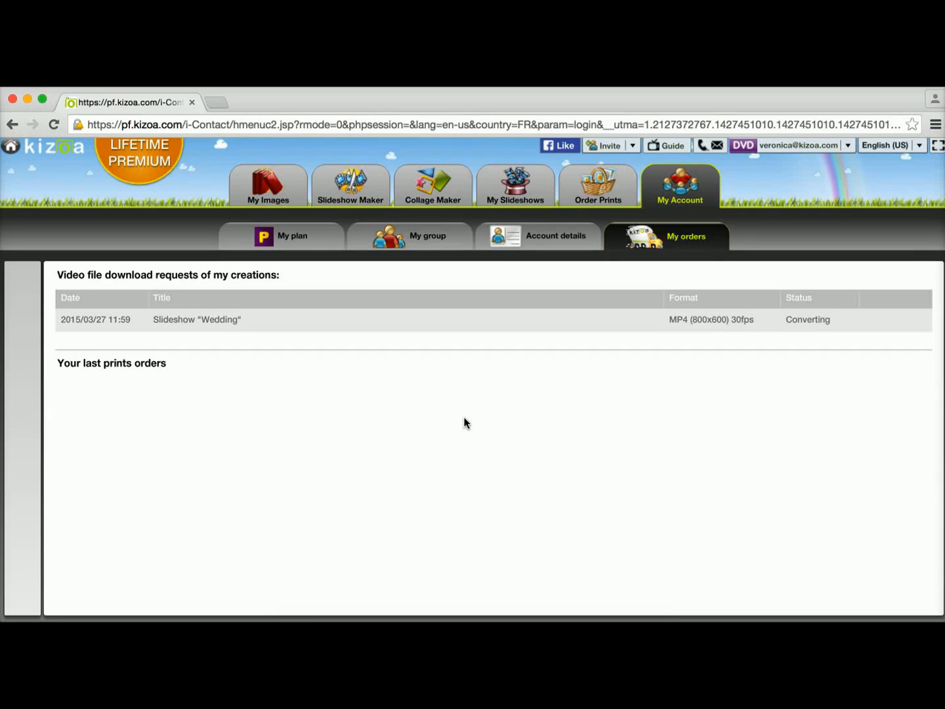
{"action": "mouse_move", "coordinate": [407, 468]}
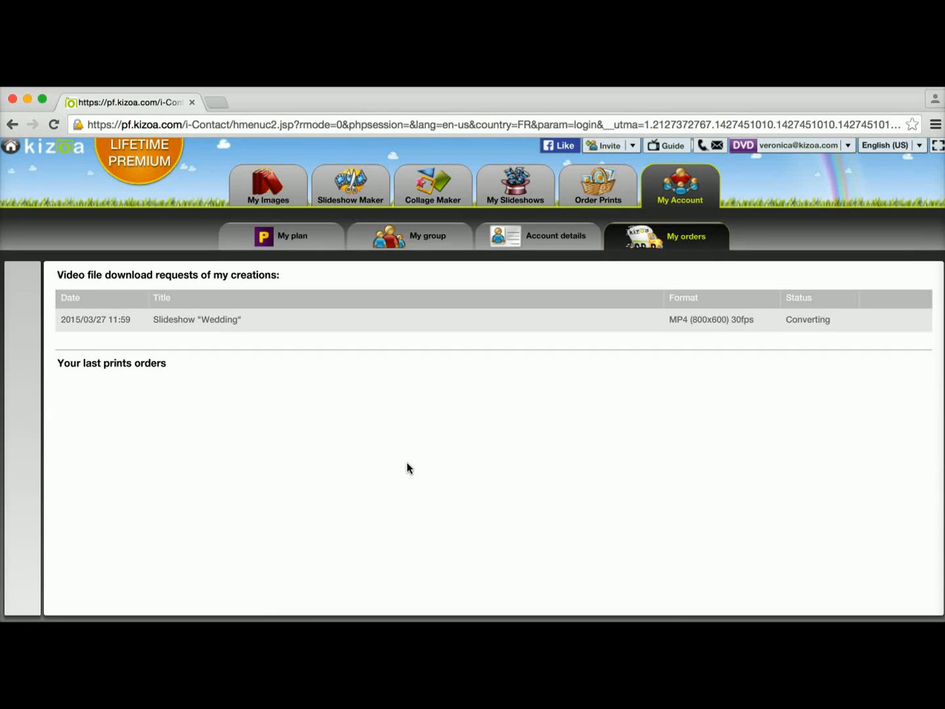